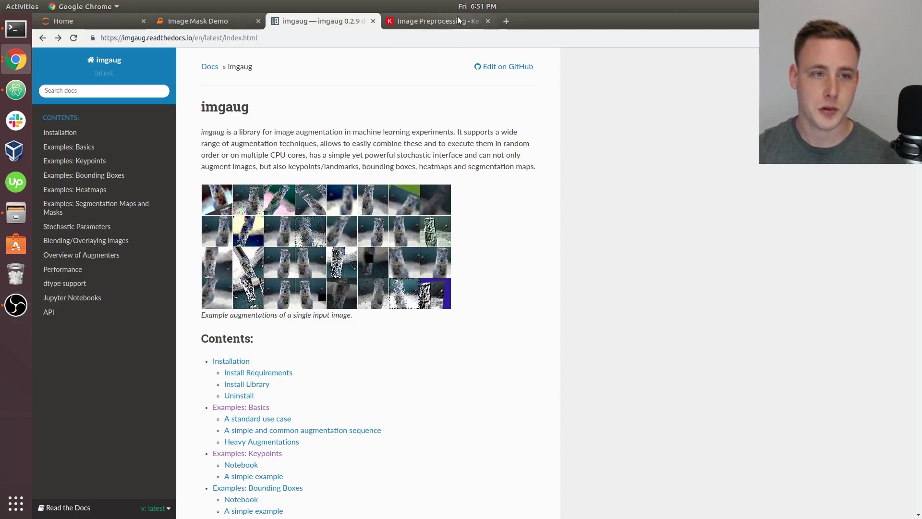
Step: Glance at the Keras image preprocessing docs, return to imgaug and open Overview of Augmenters
left_click(436, 20)
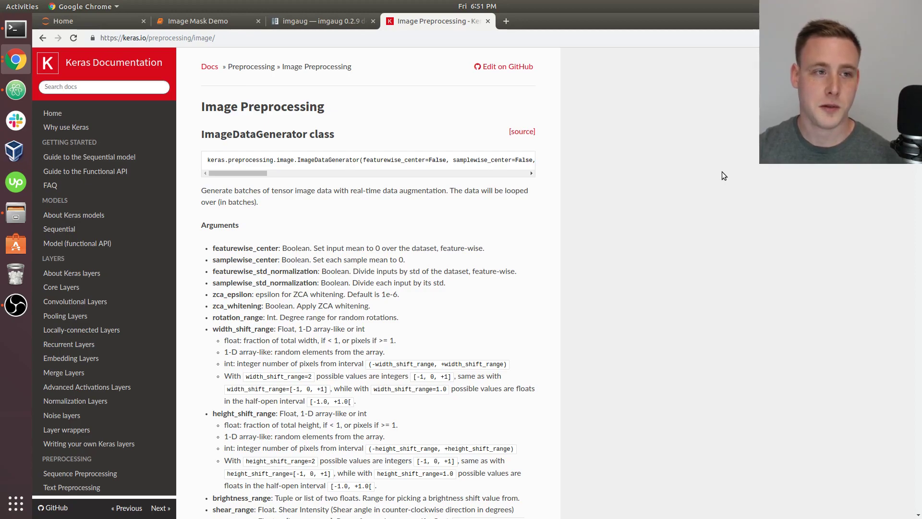
left_click(323, 20)
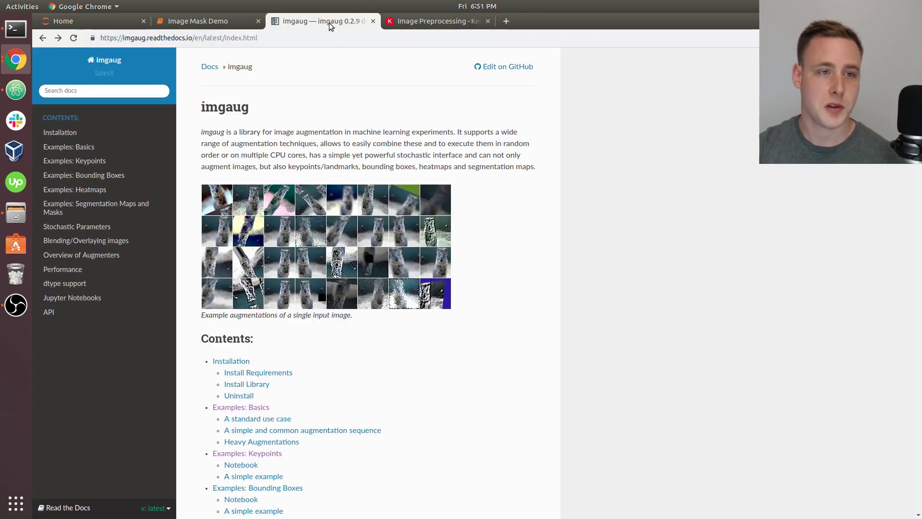
mouse_move(674, 208)
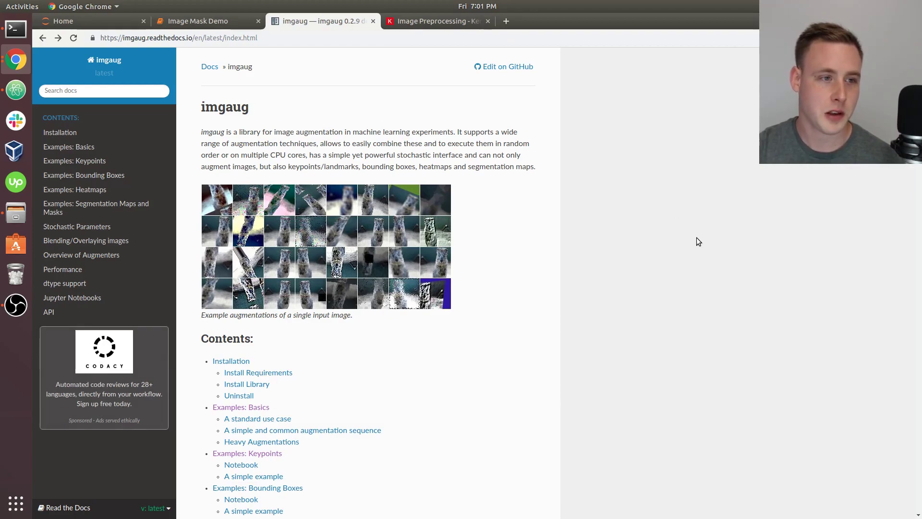
scroll("down", 3)
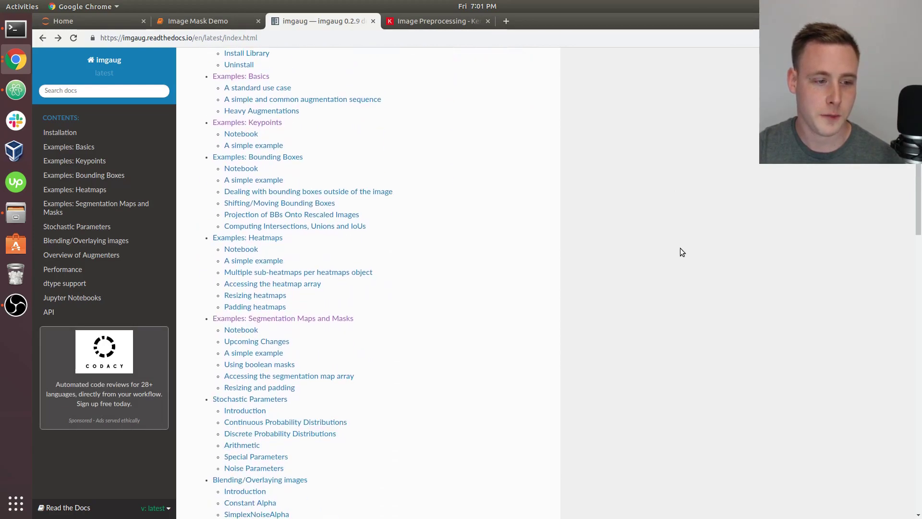
scroll("down", 3)
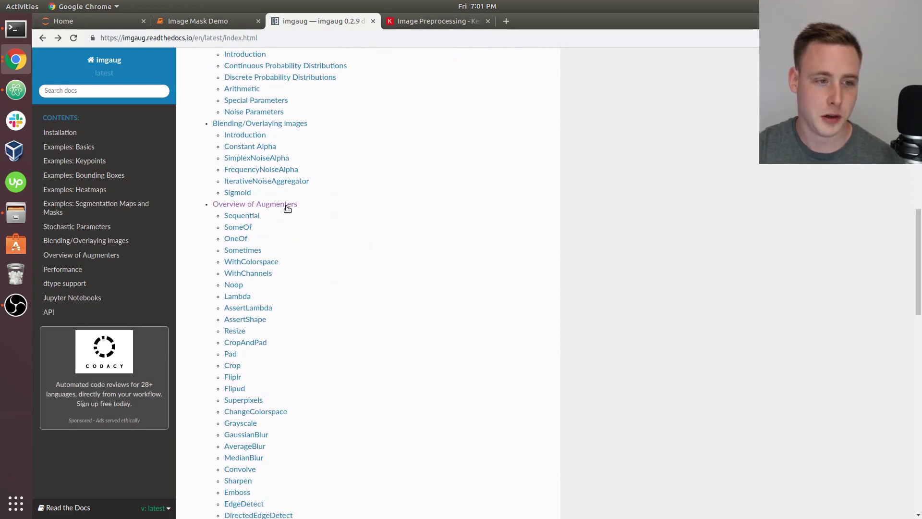
left_click(255, 204)
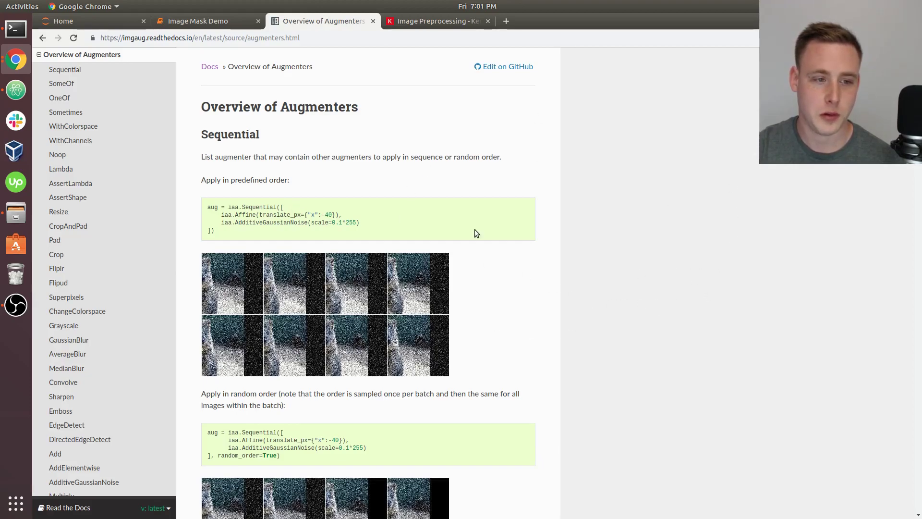
Step: Scroll through the Overview of Augmenters examples and back up toward the sidebar contents
scroll("down", 3)
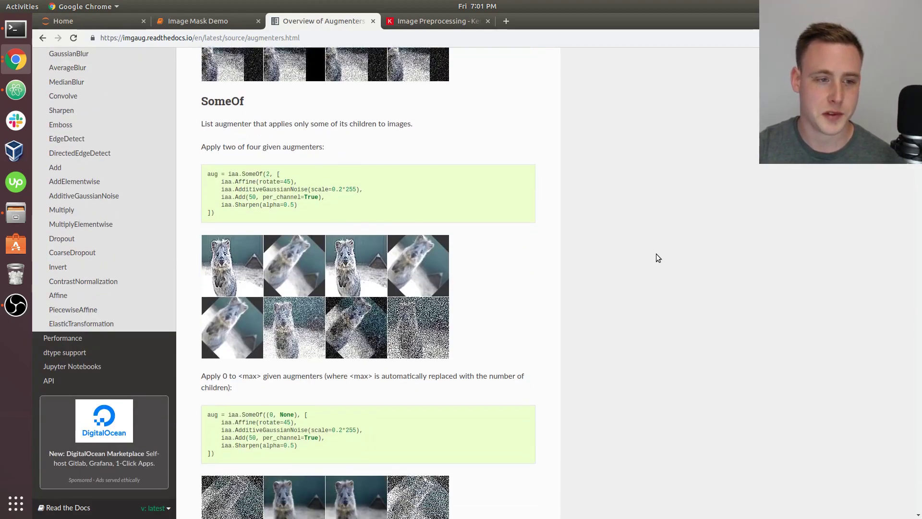
scroll("down", 3)
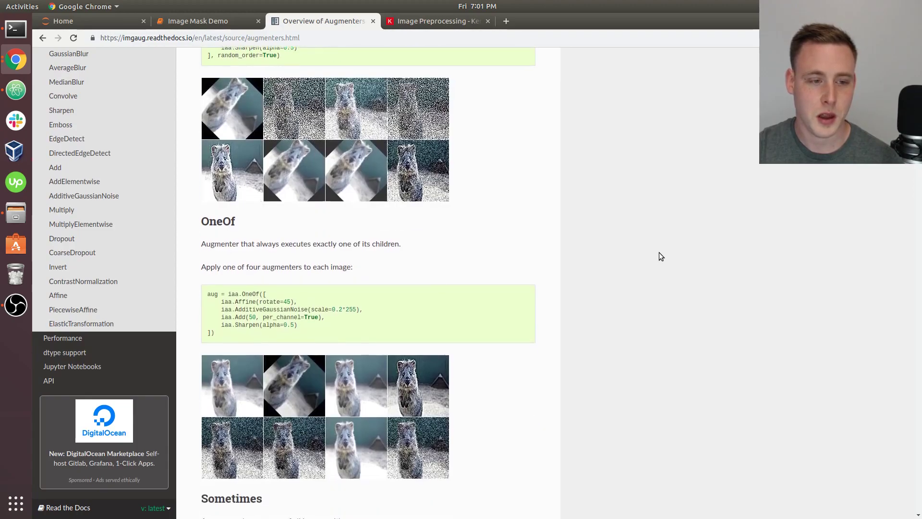
scroll("down", 3)
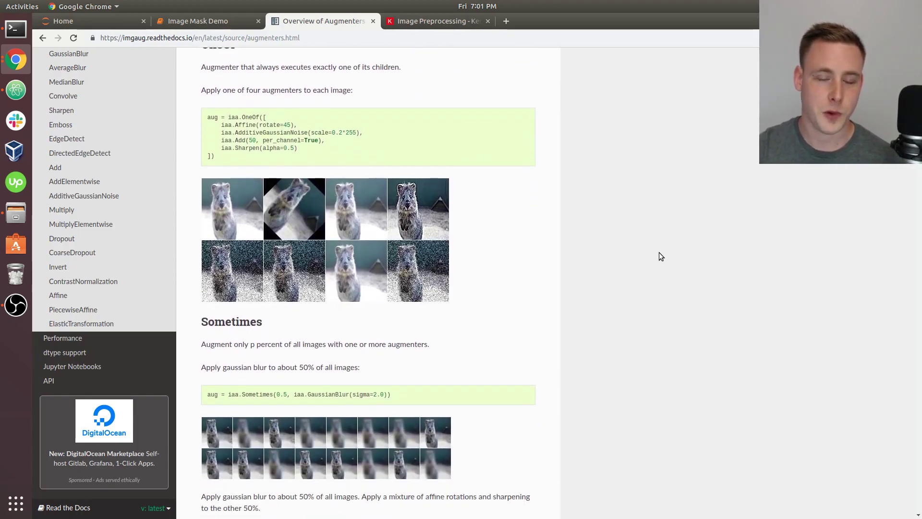
scroll("down", 3)
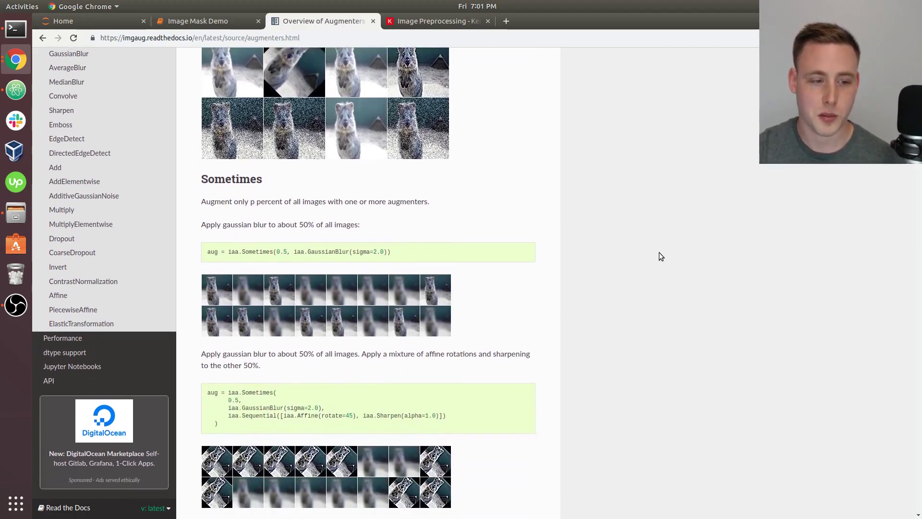
scroll("down", 3)
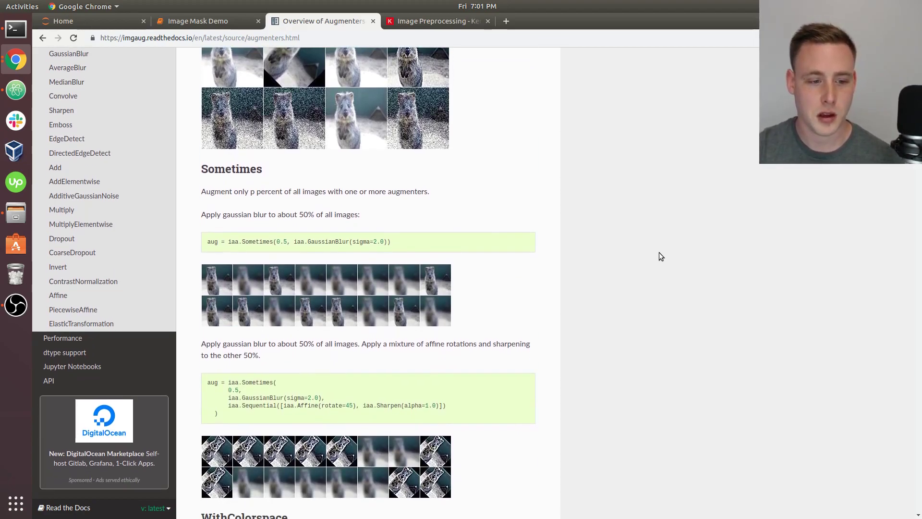
scroll("down", 3)
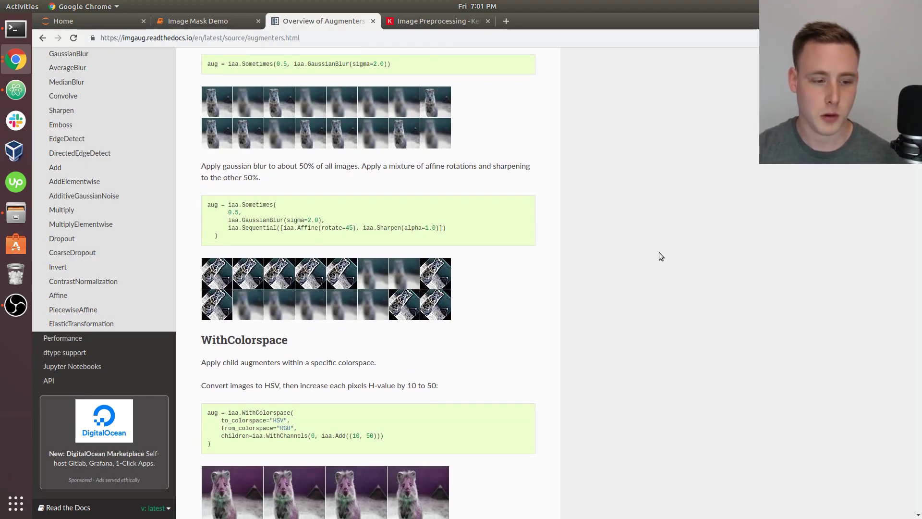
scroll("down", 3)
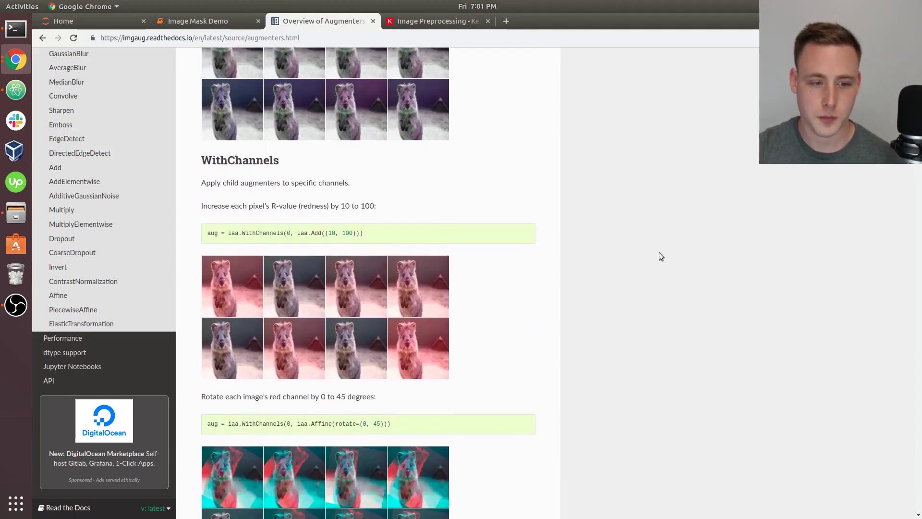
scroll("down", 3)
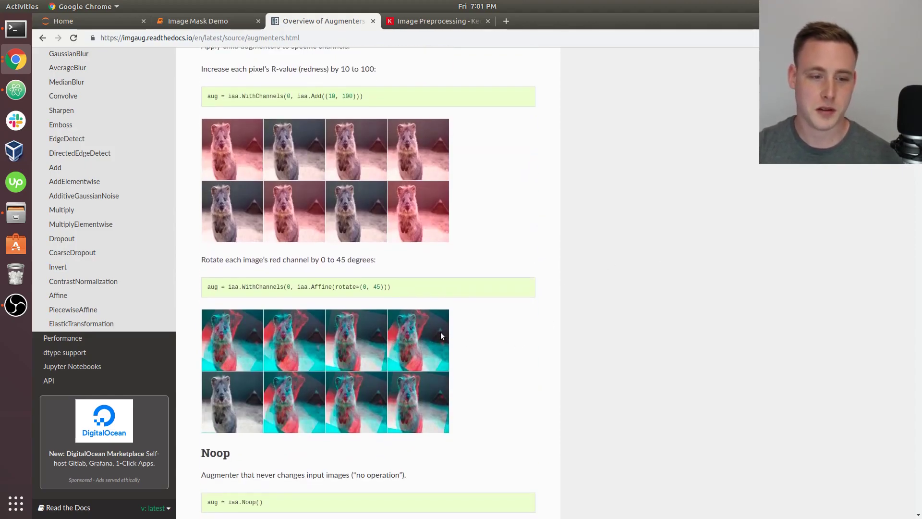
mouse_move(527, 256)
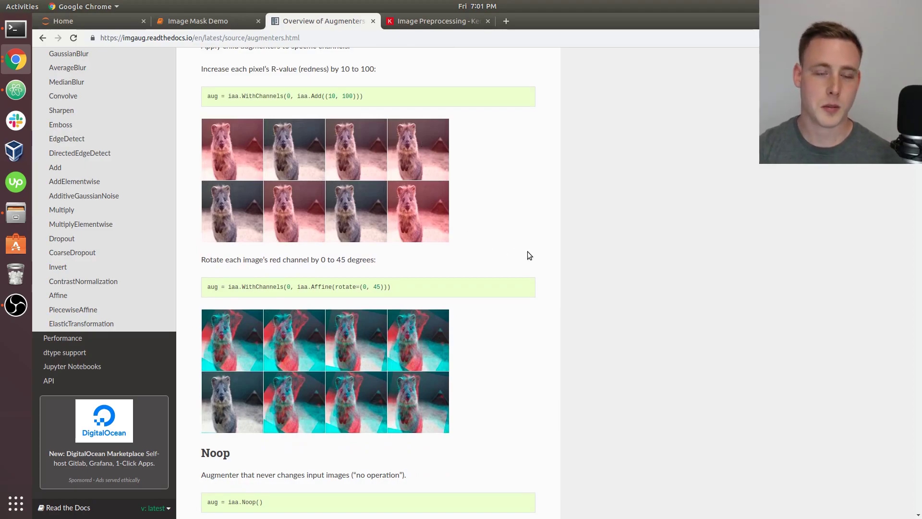
mouse_move(627, 250)
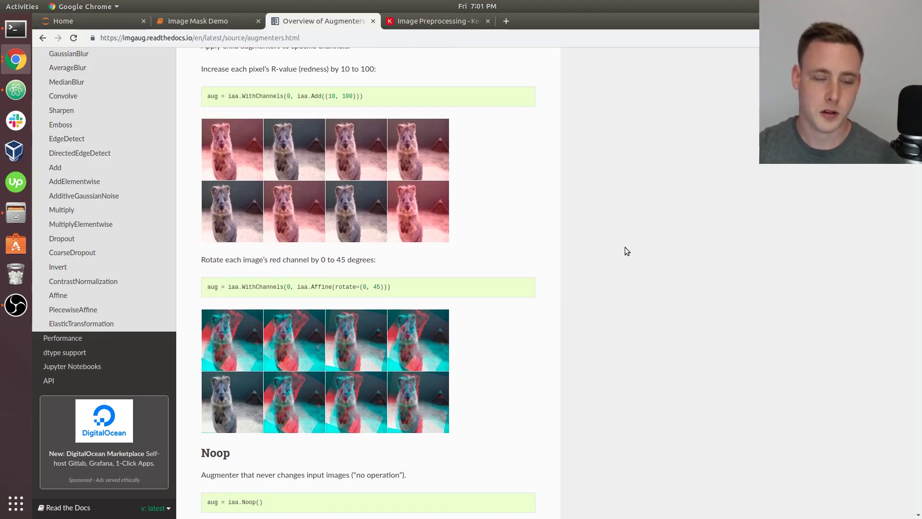
mouse_move(685, 262)
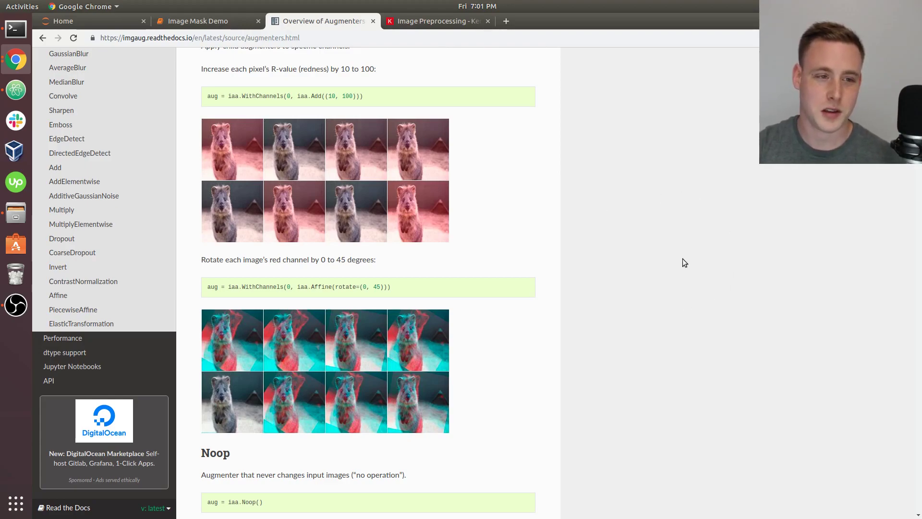
mouse_move(624, 374)
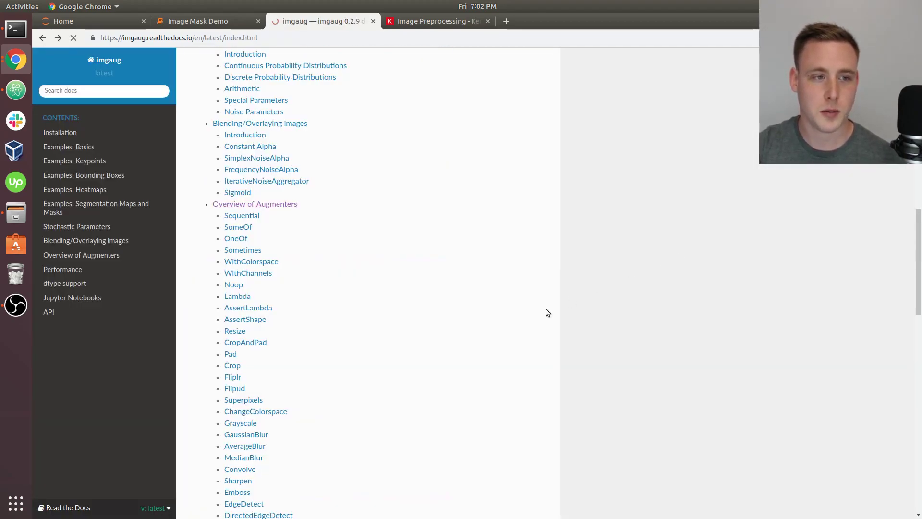
scroll("up", 3)
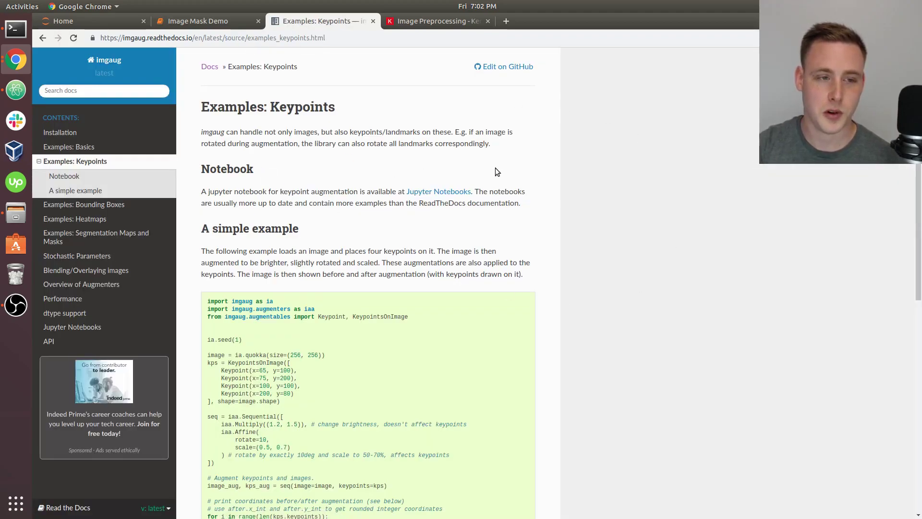
mouse_move(700, 225)
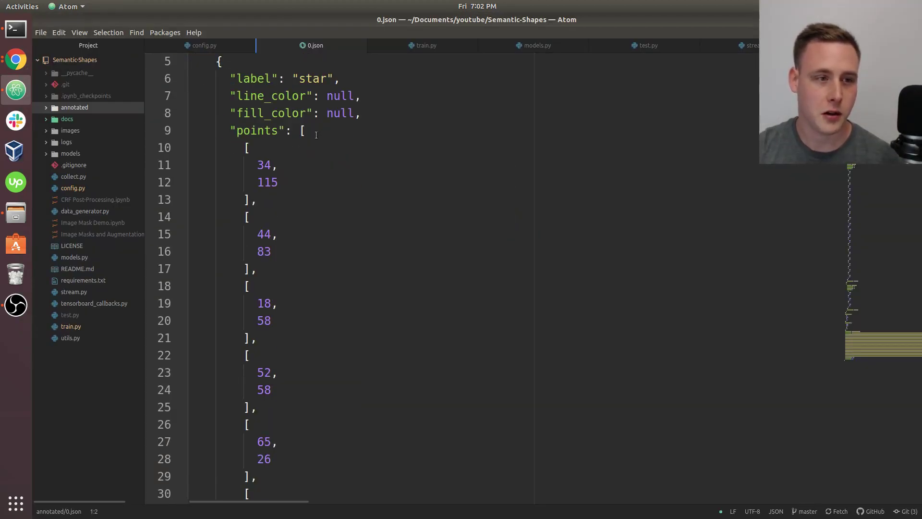
mouse_move(398, 147)
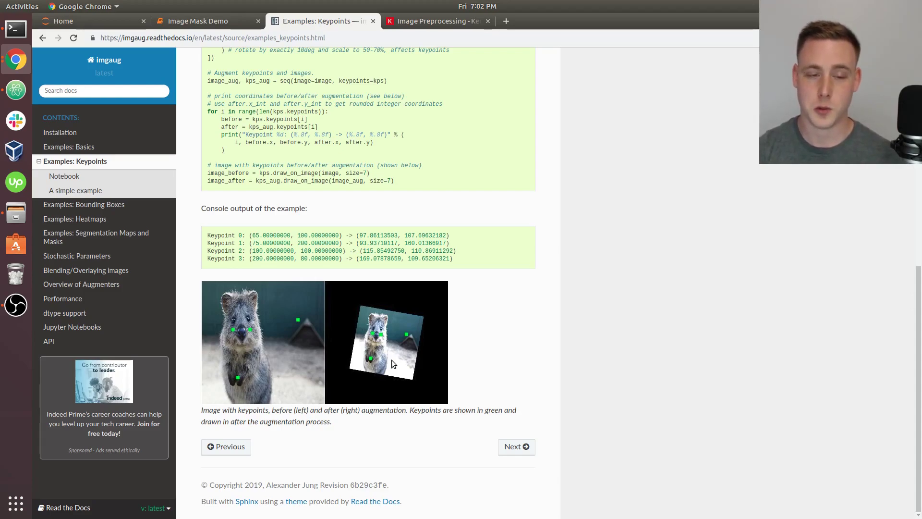
mouse_move(669, 340)
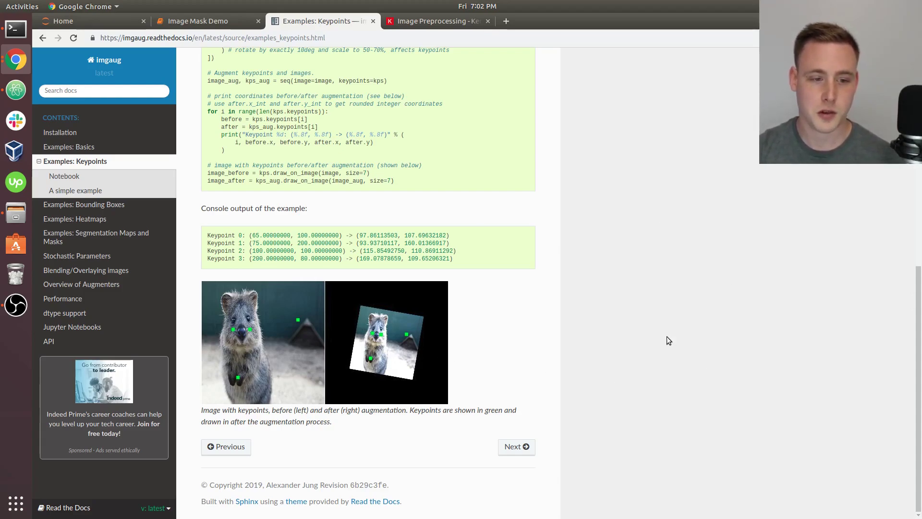
Step: Open Examples: Segmentation Maps and Masks and scroll through its example code
scroll("up", 3)
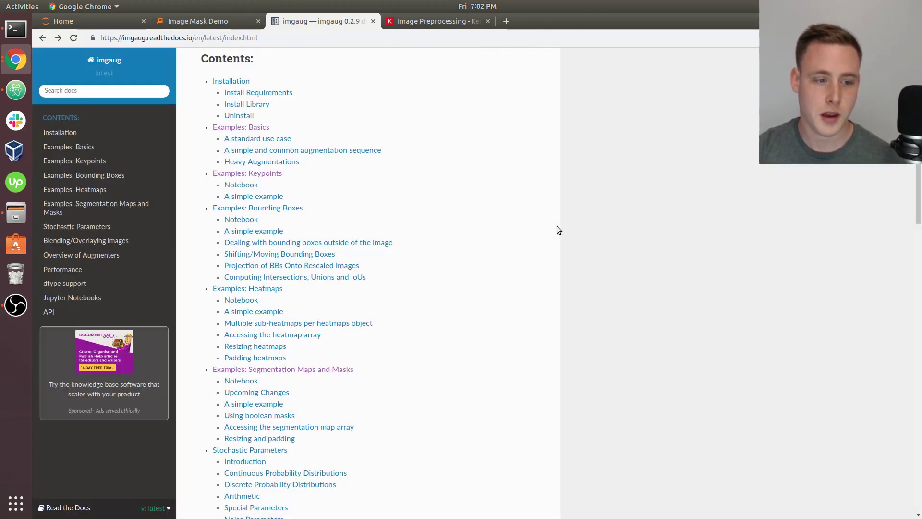
left_click(283, 369)
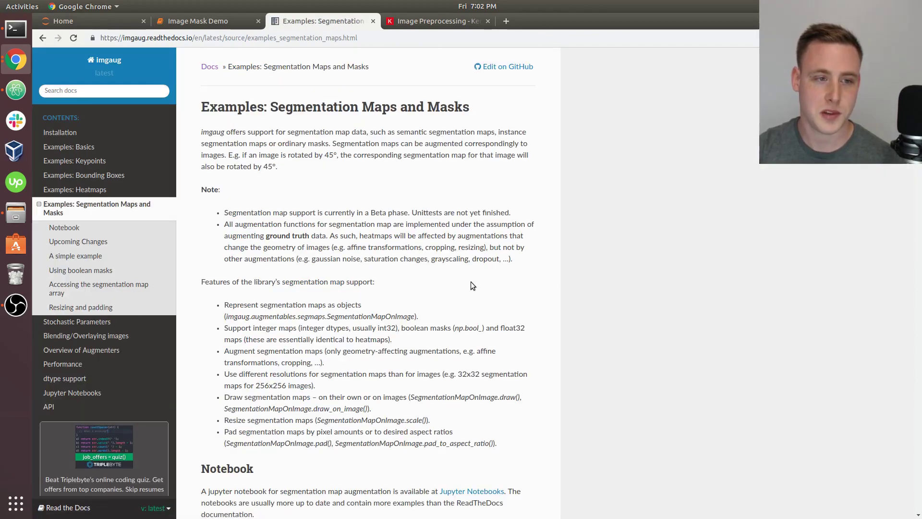
mouse_move(546, 269)
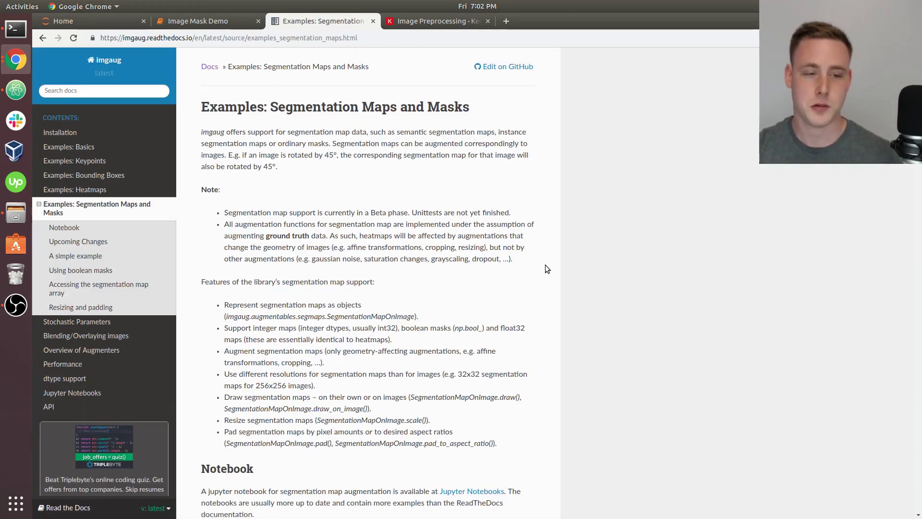
scroll("down", 3)
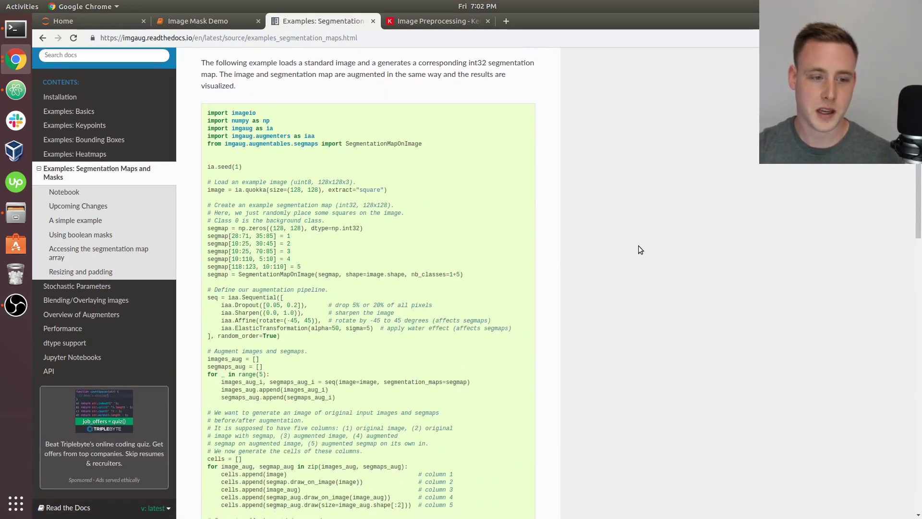
scroll("down", 3)
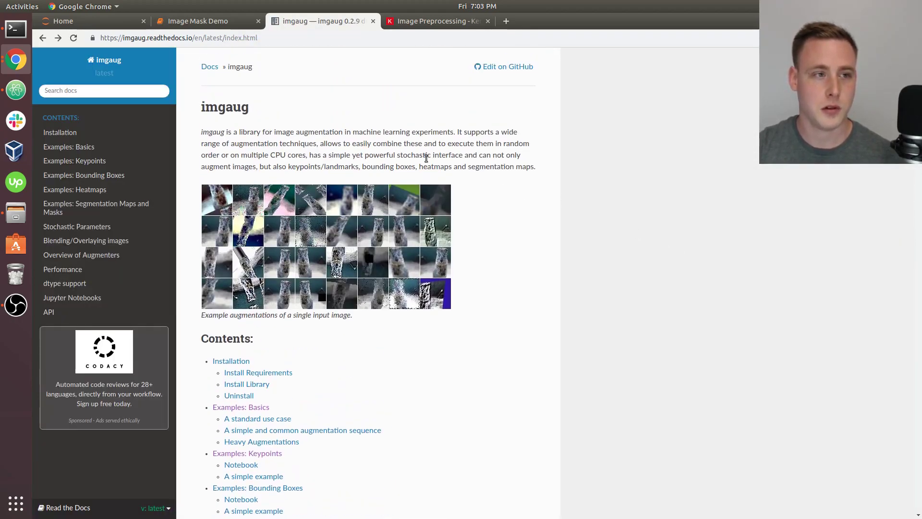
Step: Insert an empty cell above the pipeline cell, then review 0.json's square and circle points in Atom
left_click(200, 20)
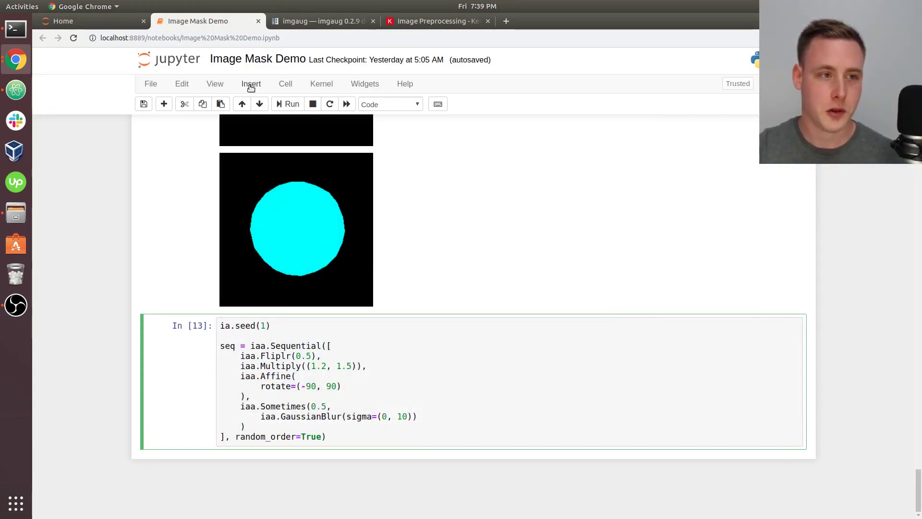
left_click(251, 83)
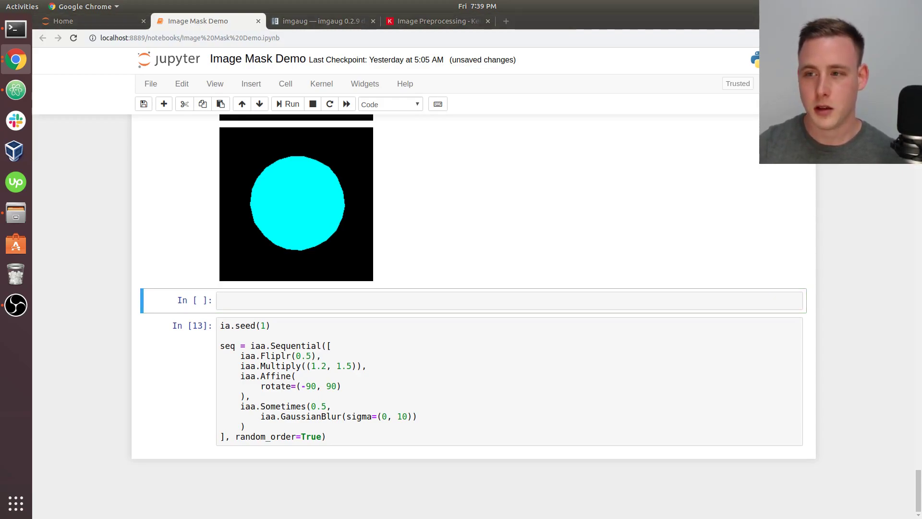
left_click(347, 301)
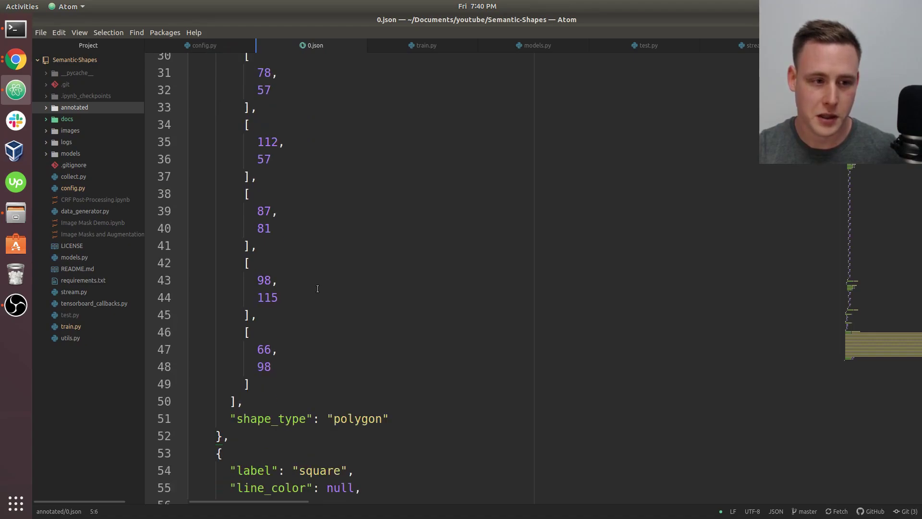
scroll("down", 3)
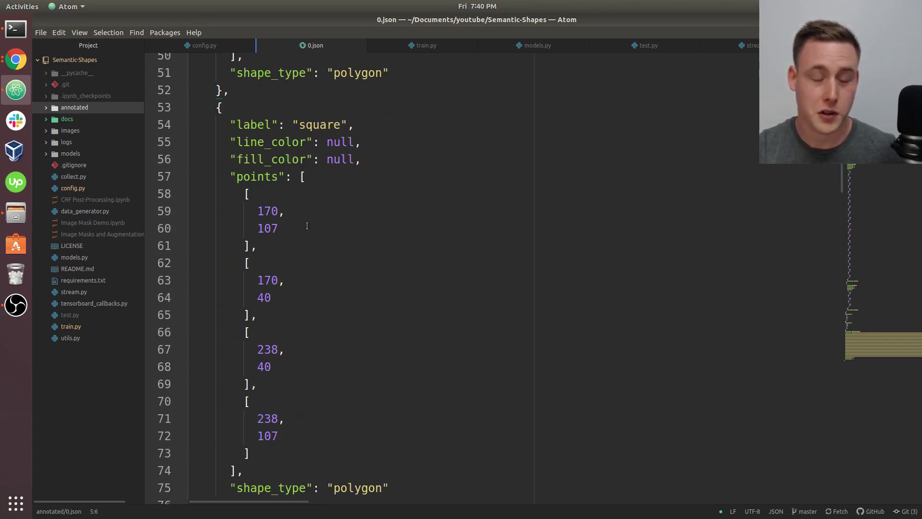
scroll("down", 3)
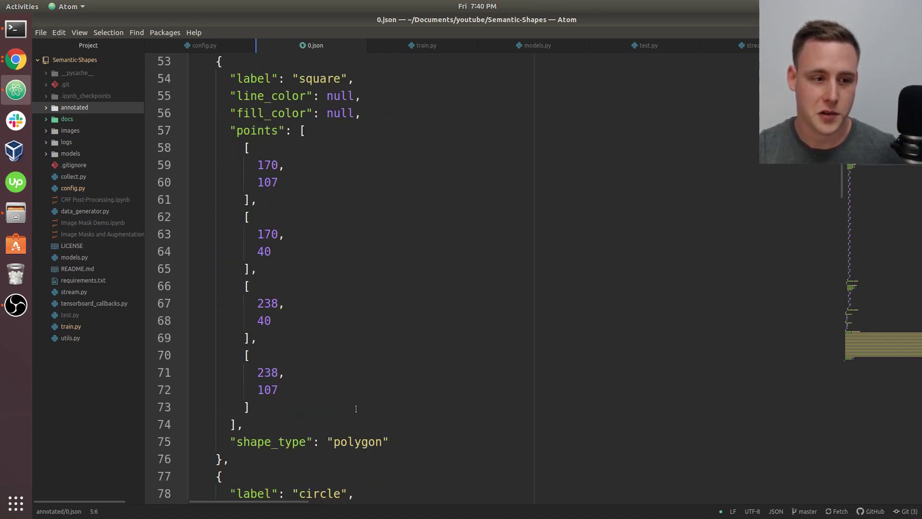
scroll("down", 3)
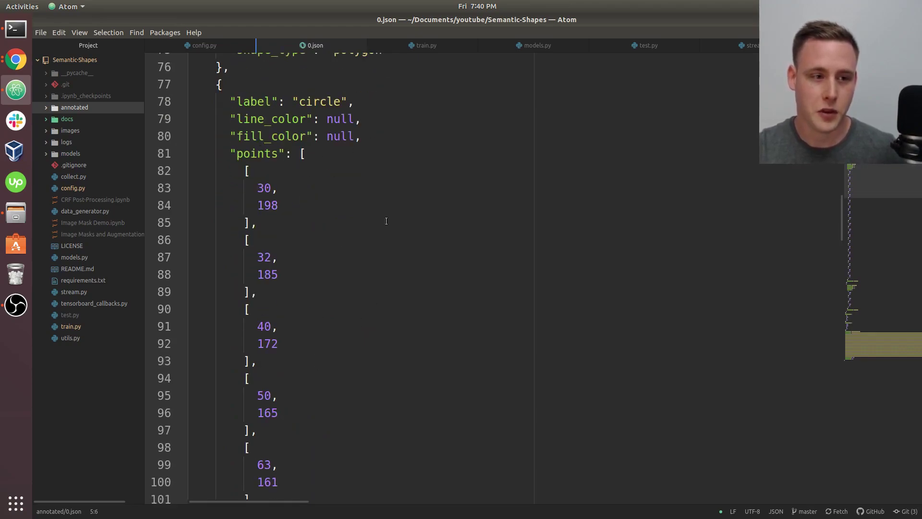
mouse_move(390, 230)
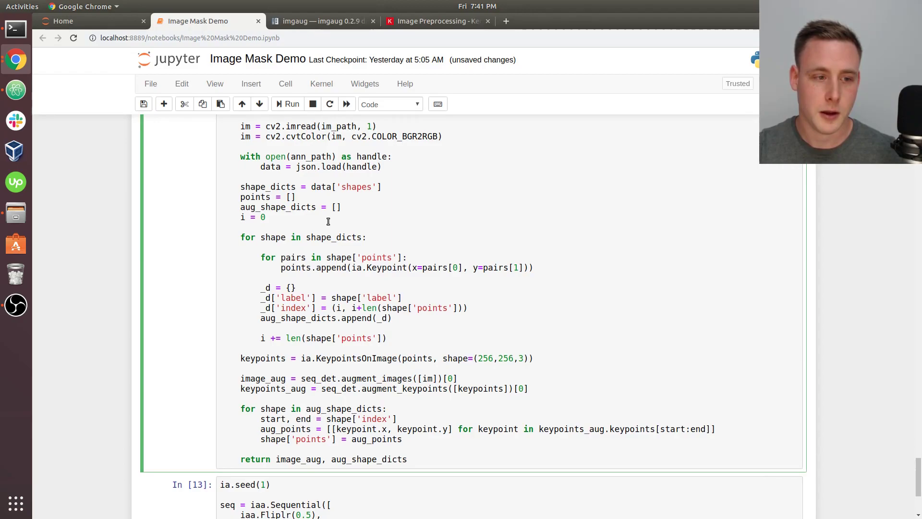
scroll("down", 3)
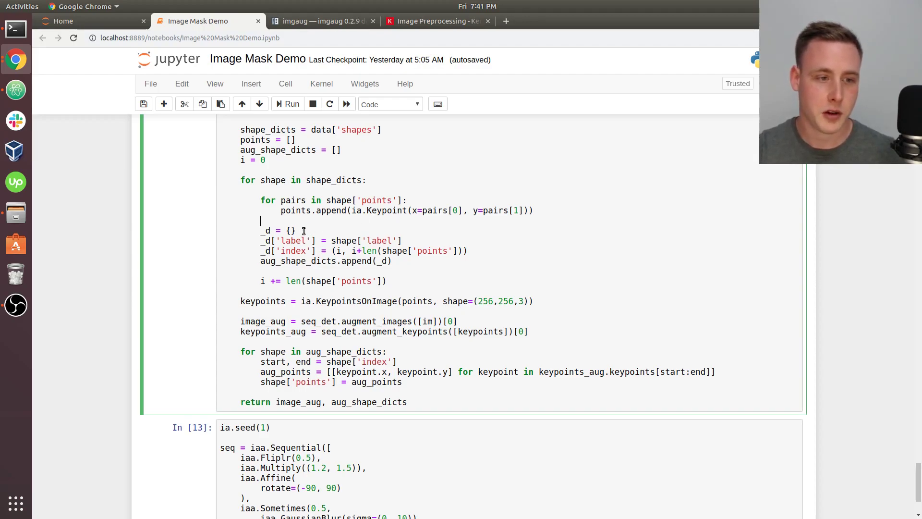
double_click(277, 229)
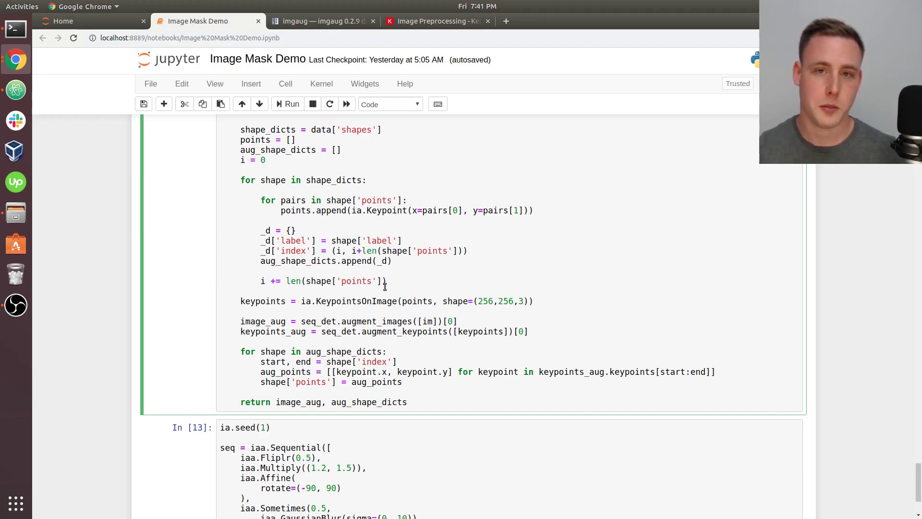
mouse_move(257, 293)
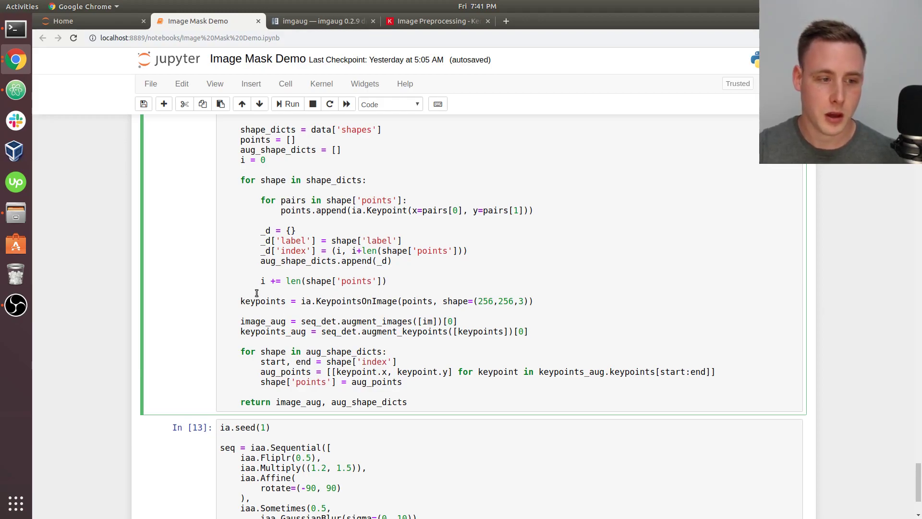
Step: Quote out the keypoint augmentation code with ''' and add print(aug_shape_dicts) after the shape loop
type("''")
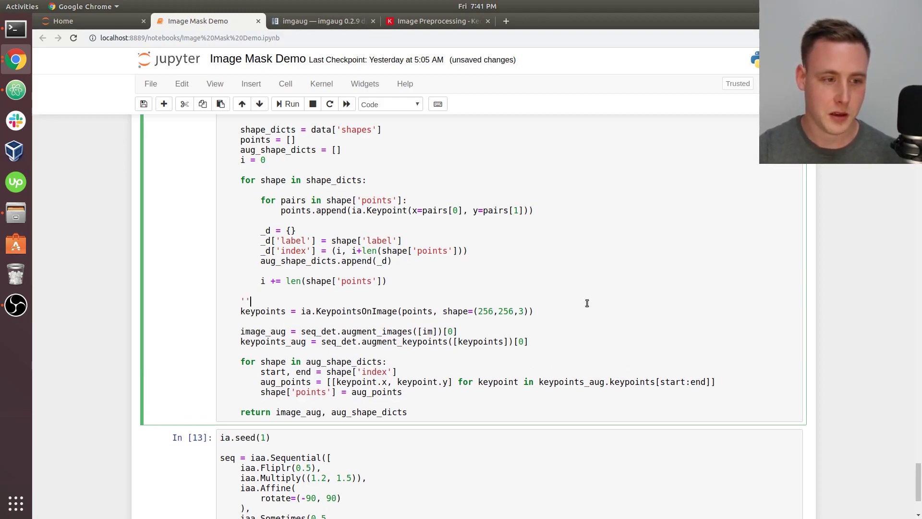
type("''")
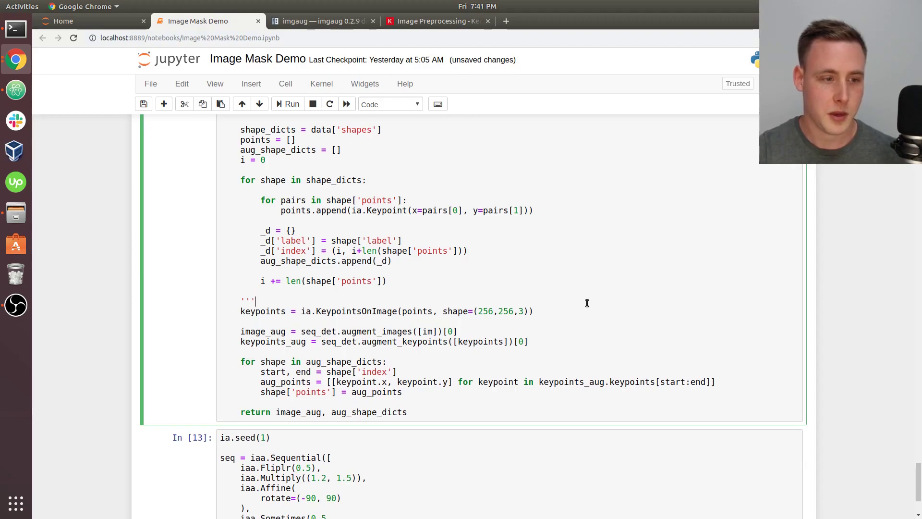
scroll("down", 3)
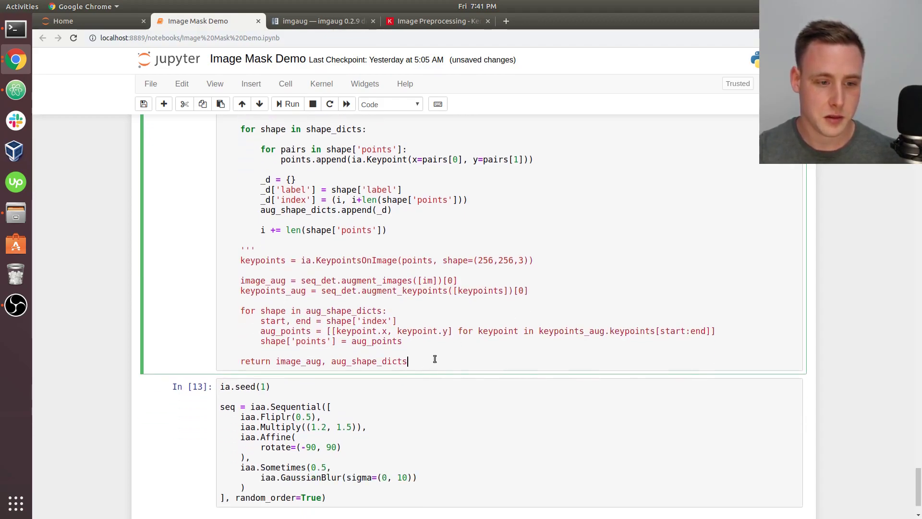
mouse_move(465, 363)
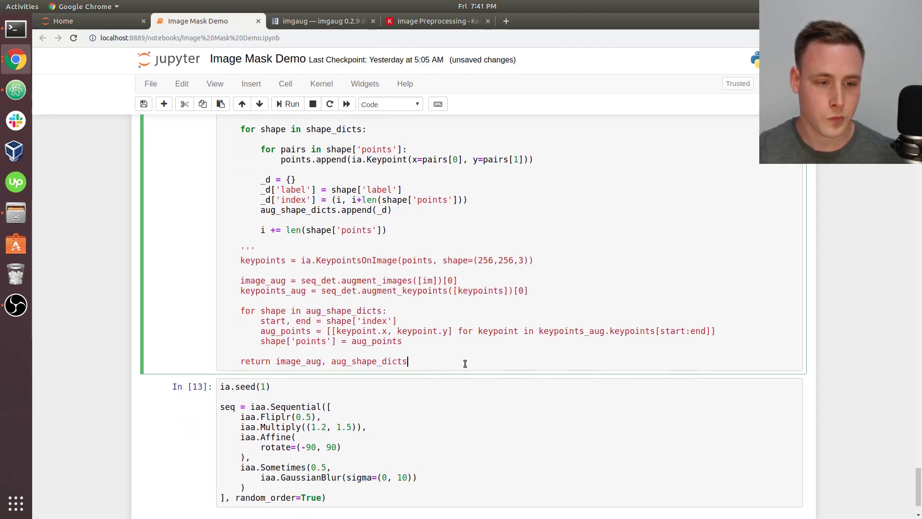
type("'''")
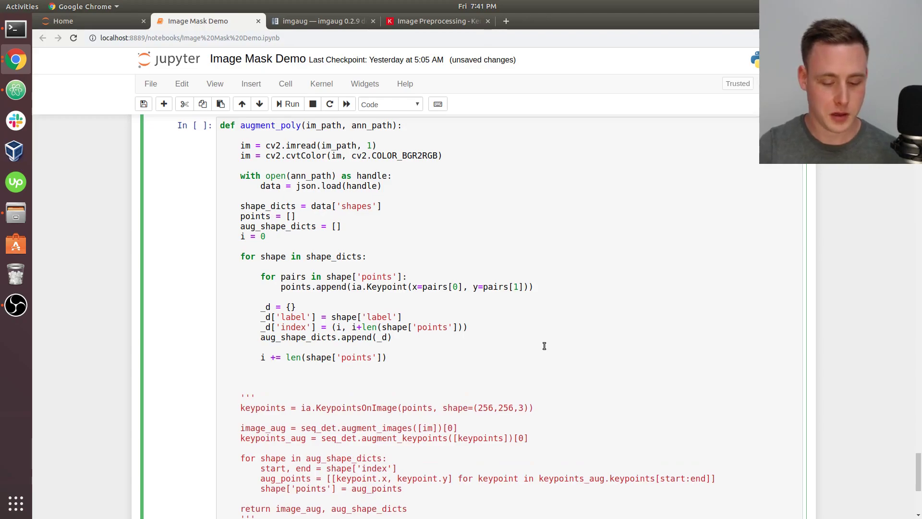
type("print()")
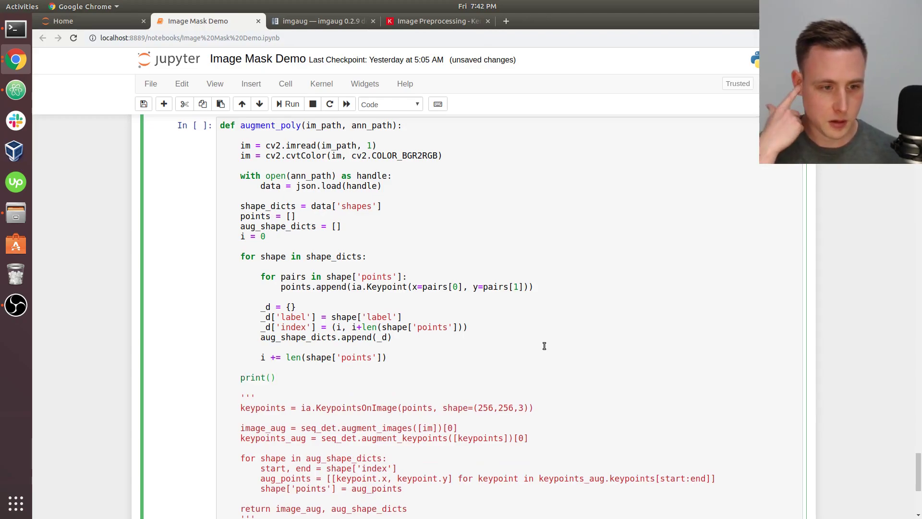
type("aug")
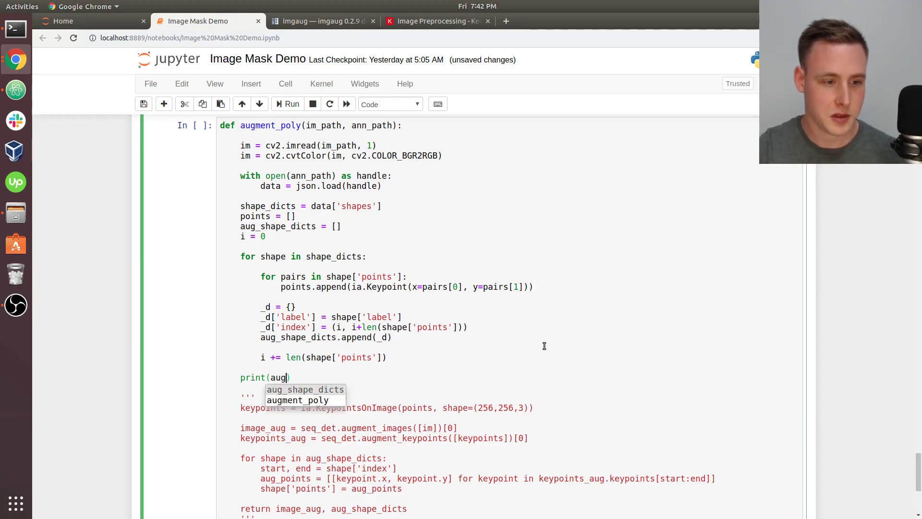
key("Tab")
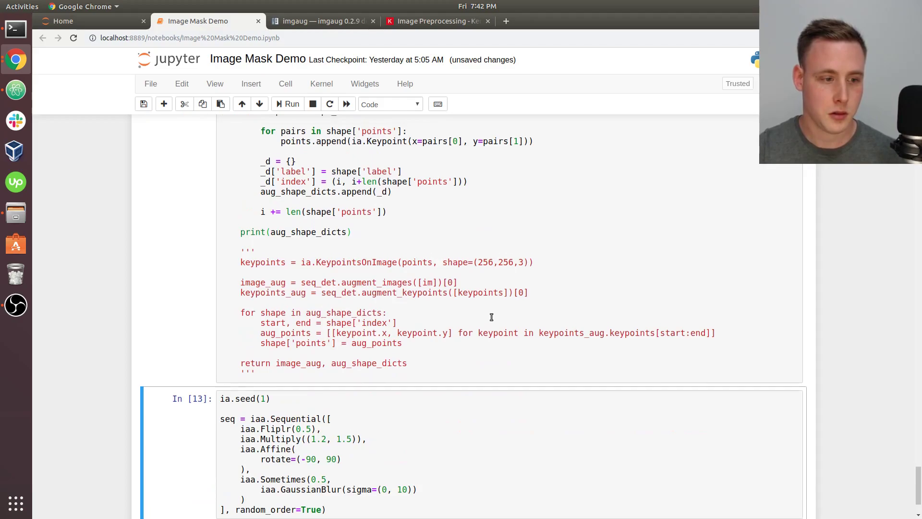
scroll("down", 3)
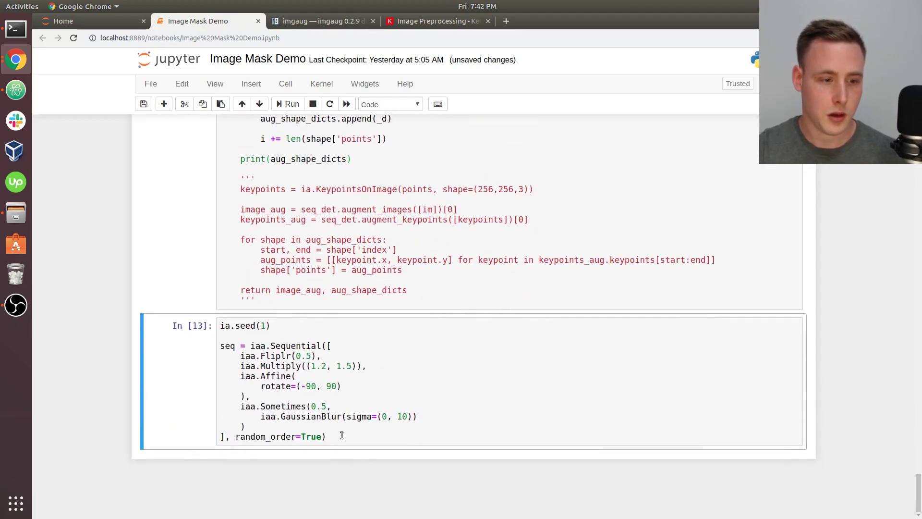
Step: Add a cell below running augment_poly on 0.jpg and 0.json, printing each shape's label and index range
left_click(251, 84)
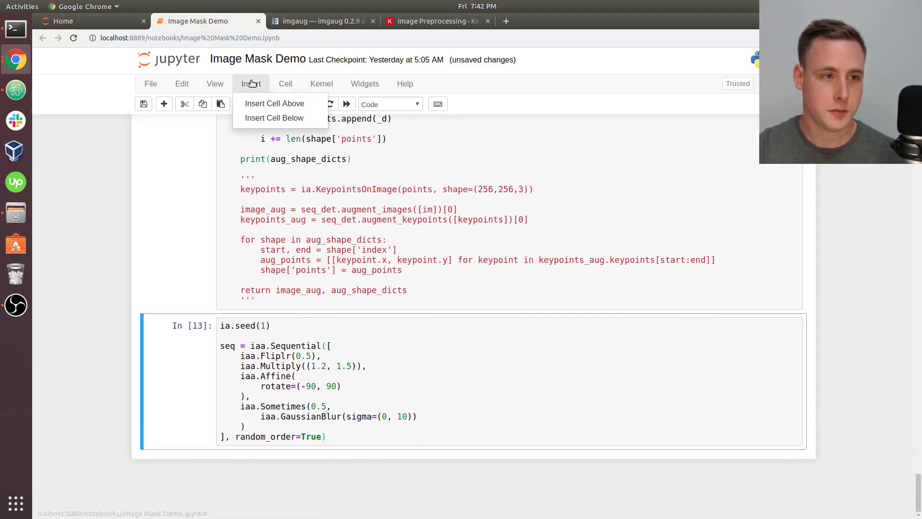
left_click(273, 117)
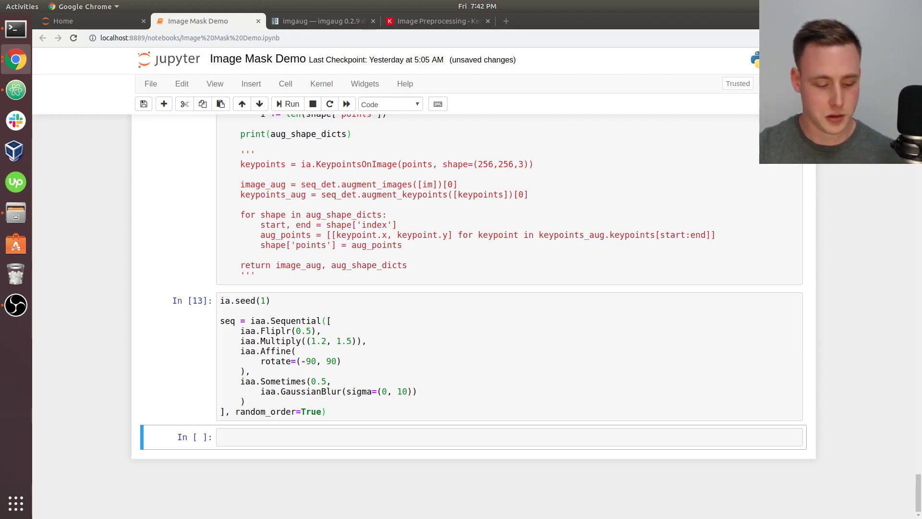
left_click(507, 436)
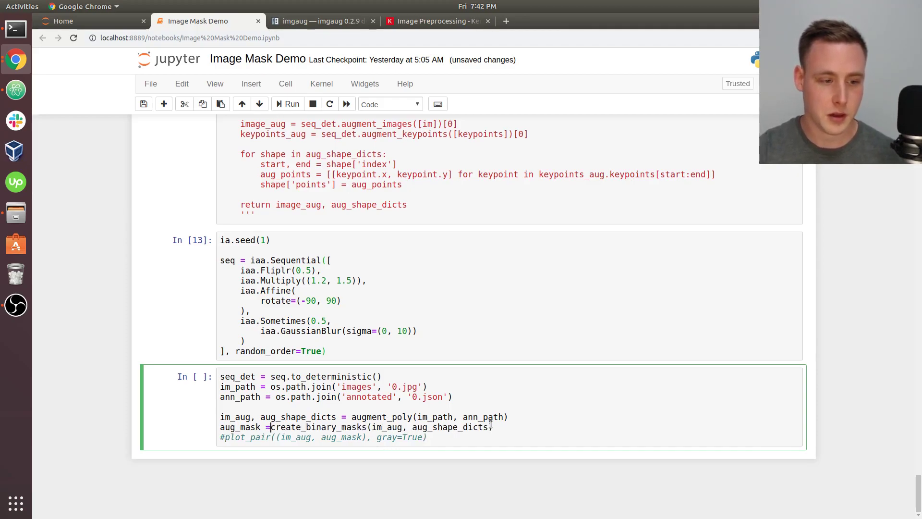
key("backspace")
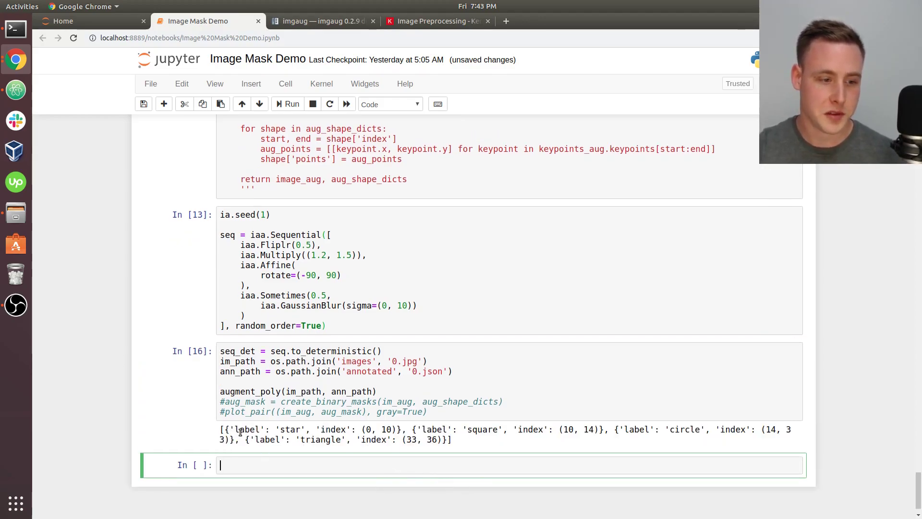
mouse_move(14, 88)
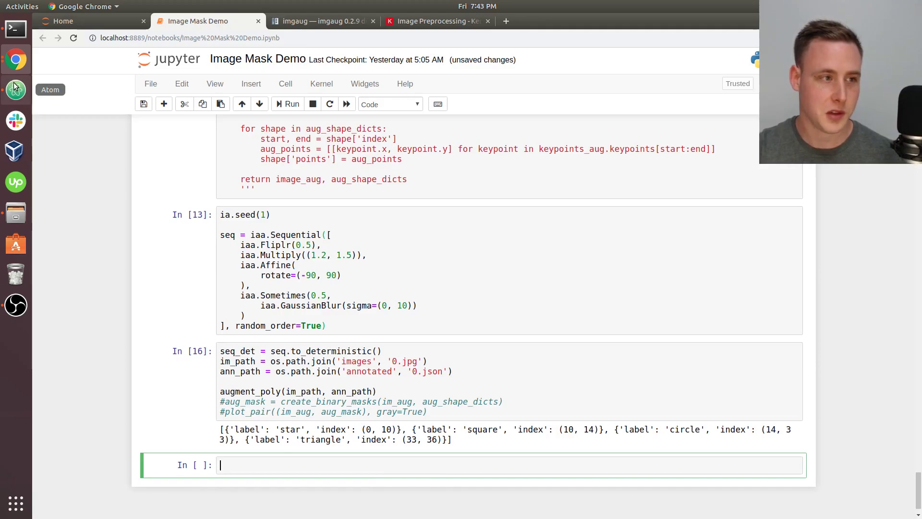
left_click(14, 88)
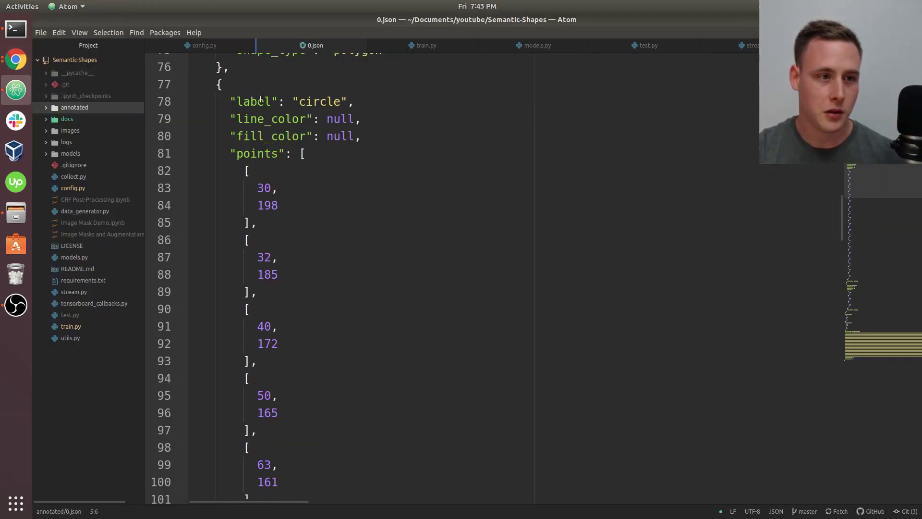
left_click(15, 59)
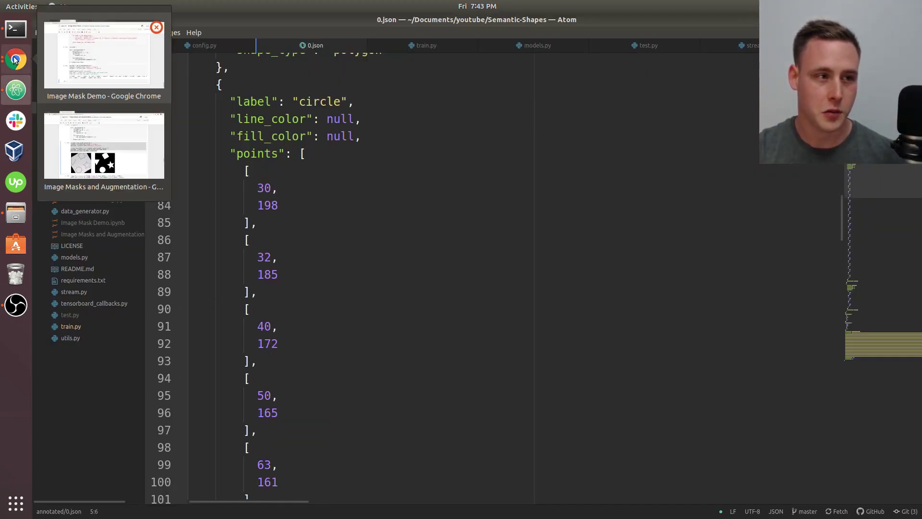
left_click(104, 53)
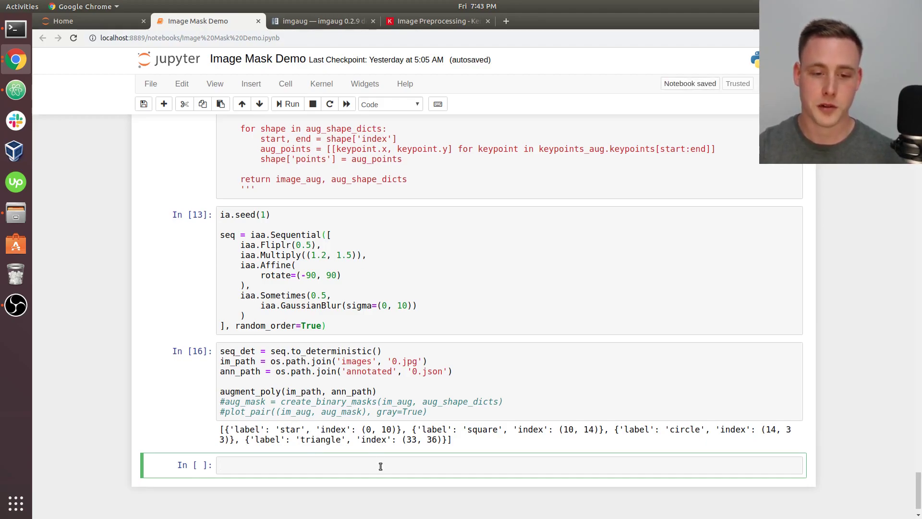
Step: Focus the empty cell below the shape index output, ready to continue editing
left_click(380, 466)
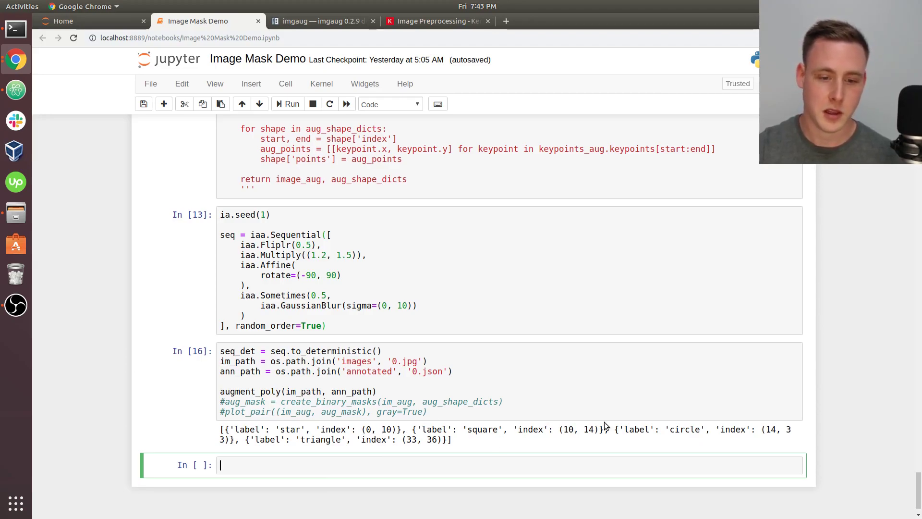
mouse_move(811, 432)
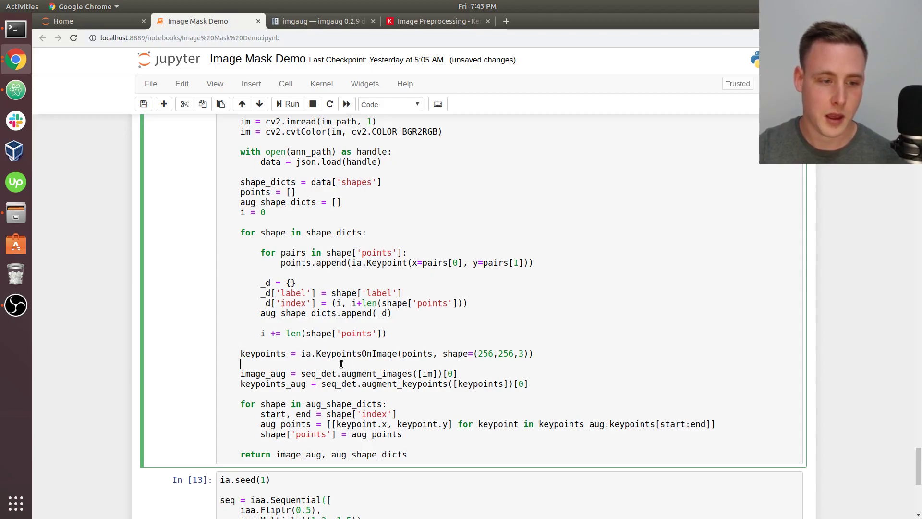
scroll("down", 3)
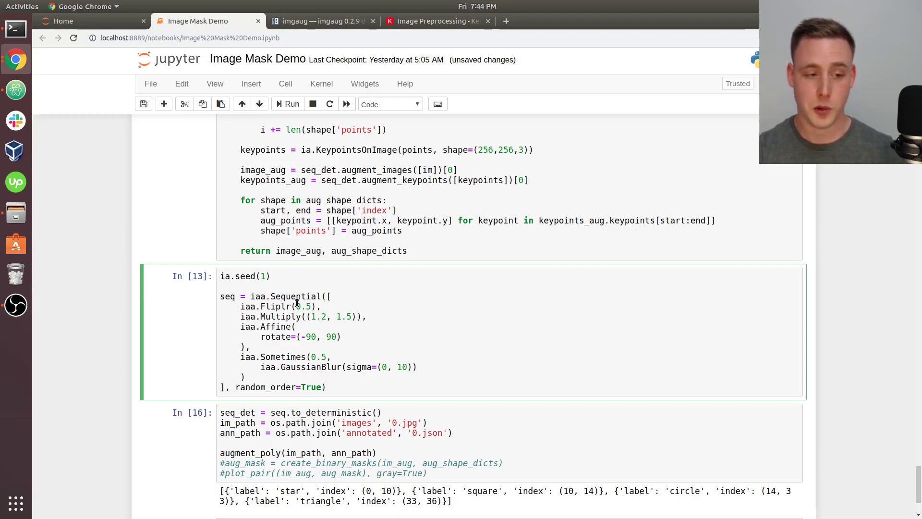
left_click(286, 452)
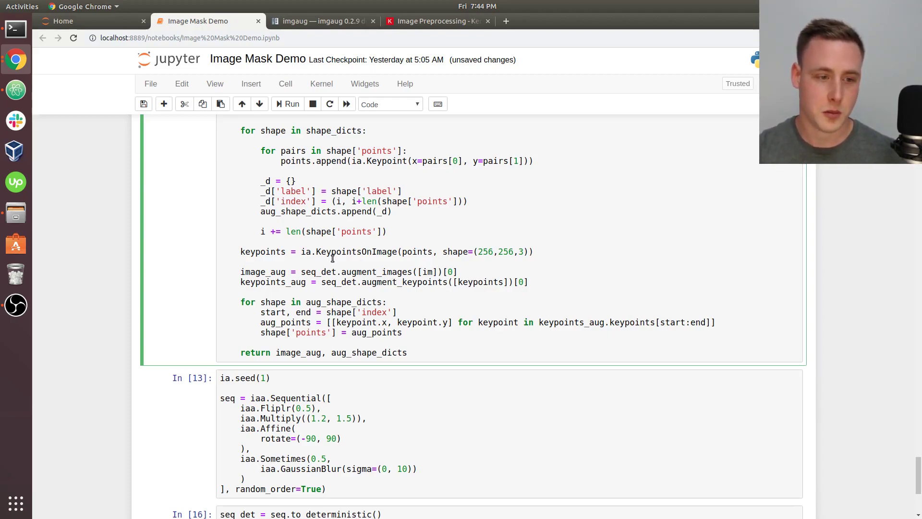
left_click(365, 296)
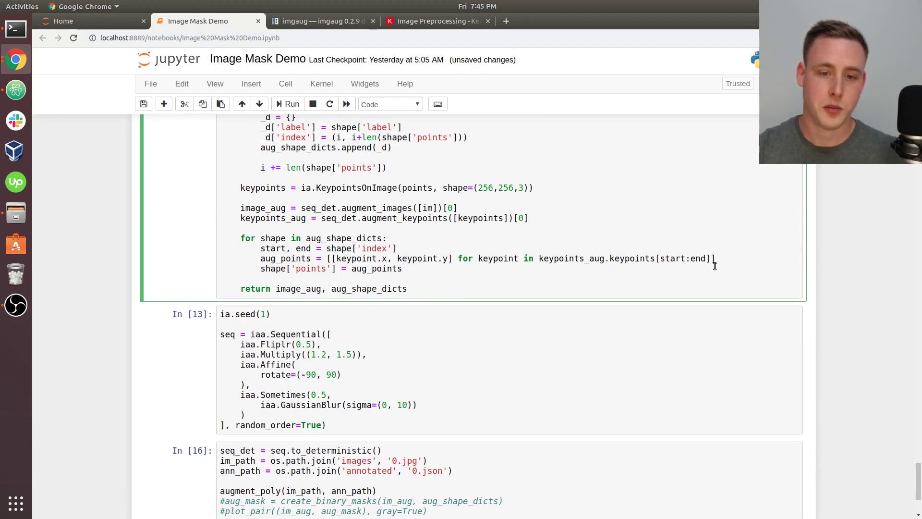
mouse_move(512, 247)
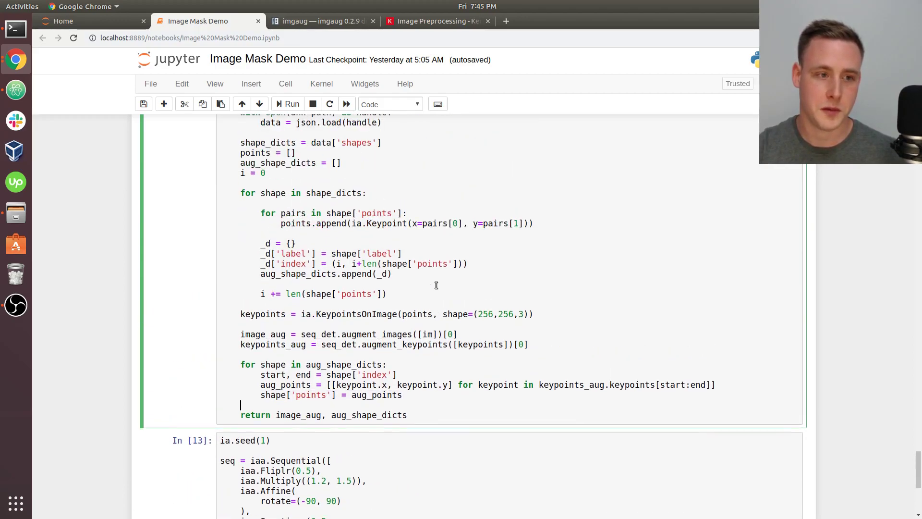
Step: Enable create_binary_masks and plot_pair in the test cell and rerun it for several random augmentations
scroll("down", 3)
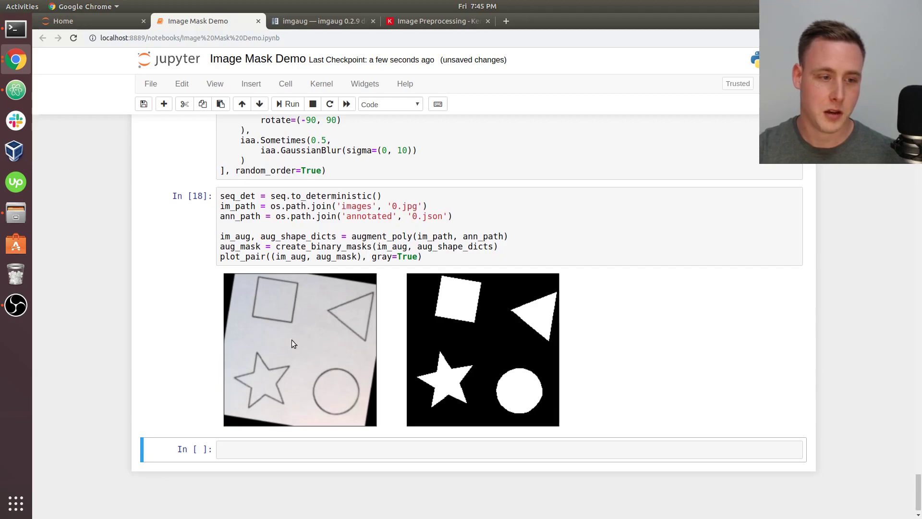
mouse_move(340, 371)
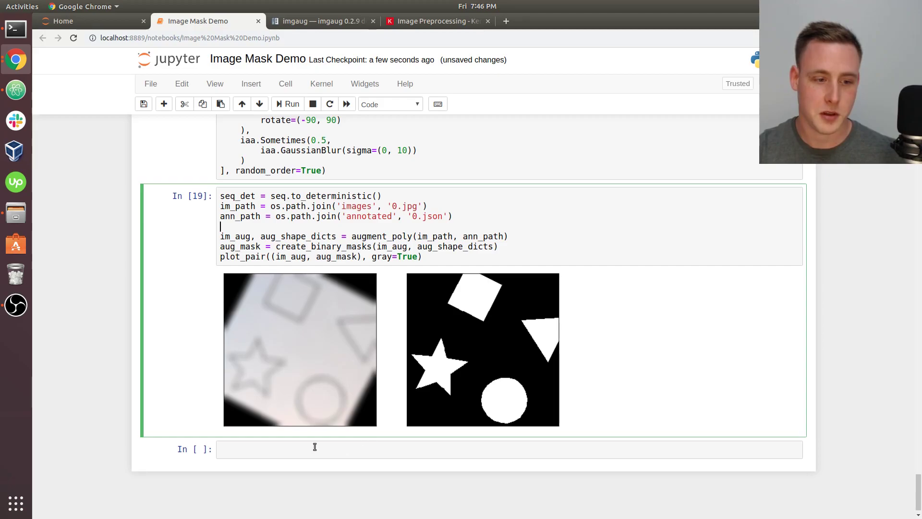
mouse_move(667, 318)
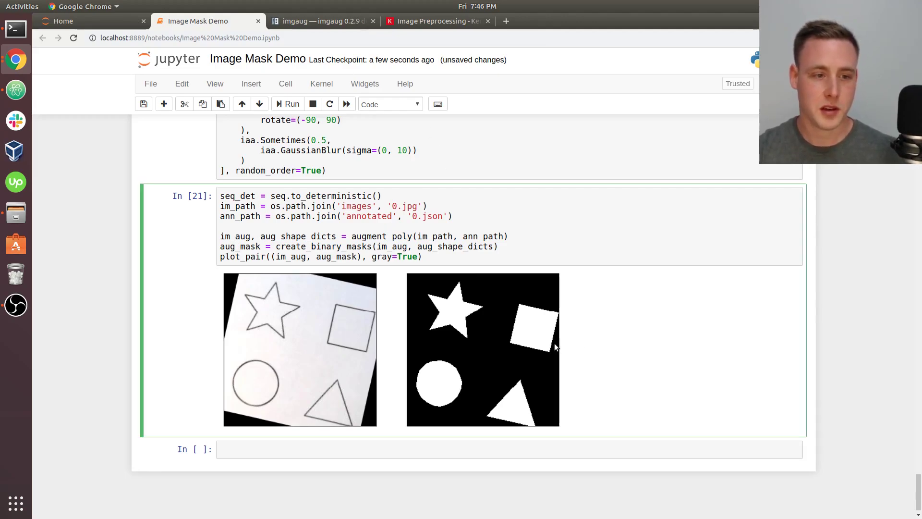
mouse_move(261, 232)
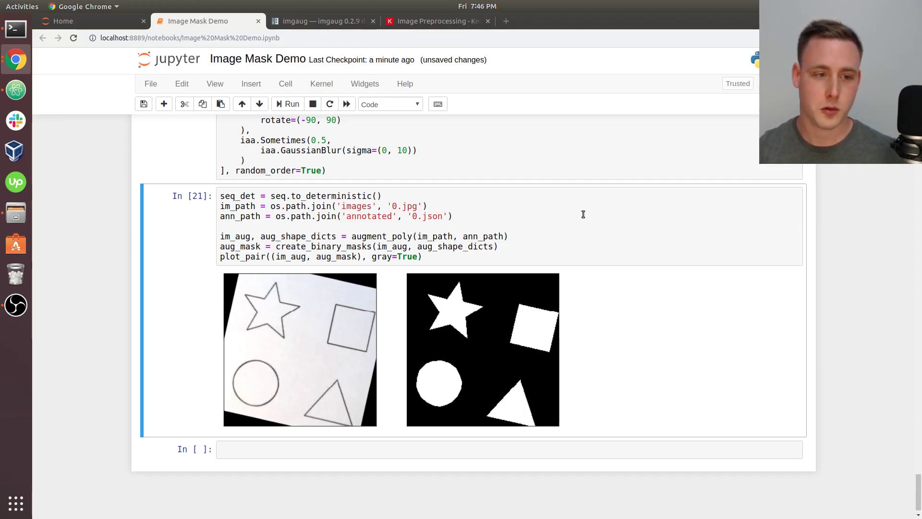
left_click(428, 236)
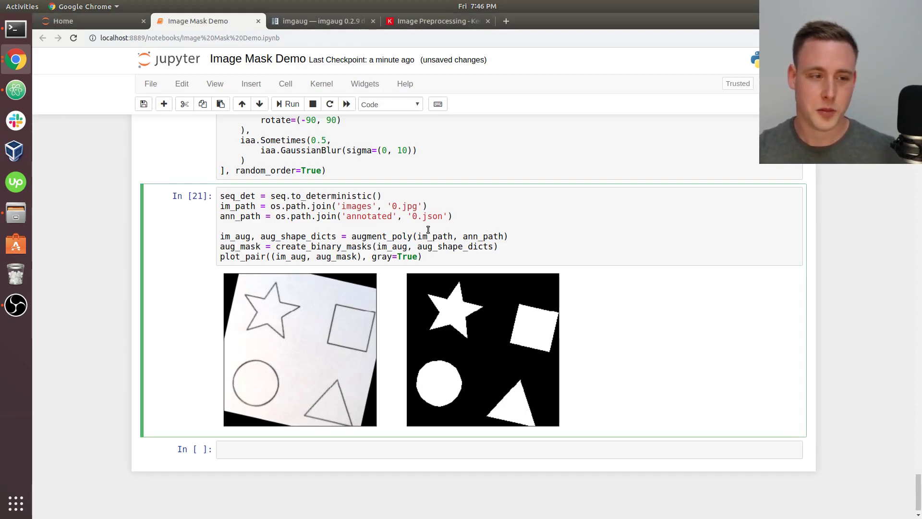